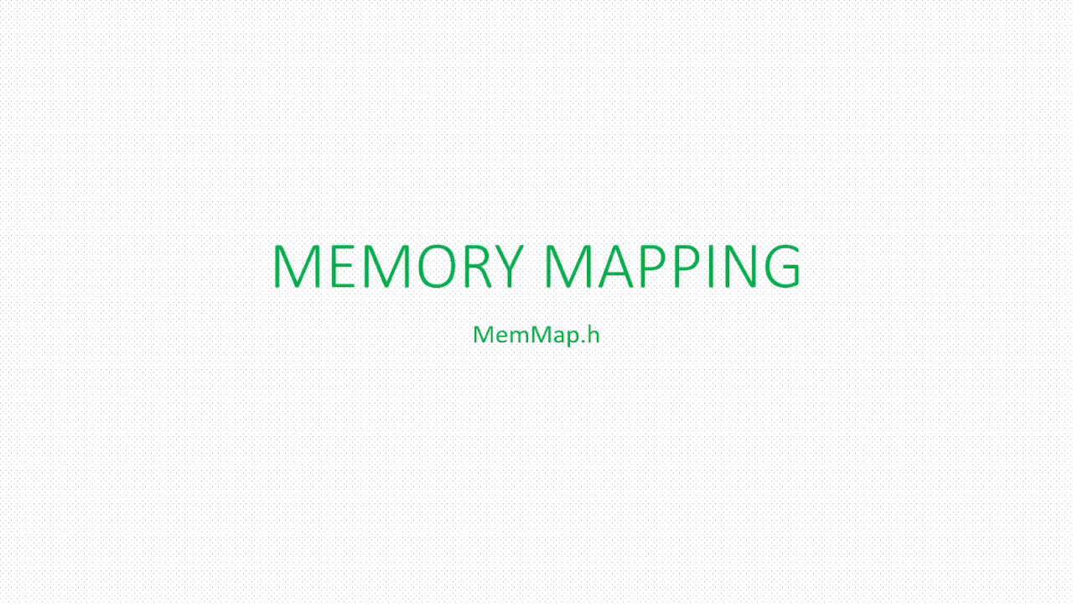
- Advance the slideshow to the second Why Memory Mapping slide on bootloader and application code reuse
key(Right)
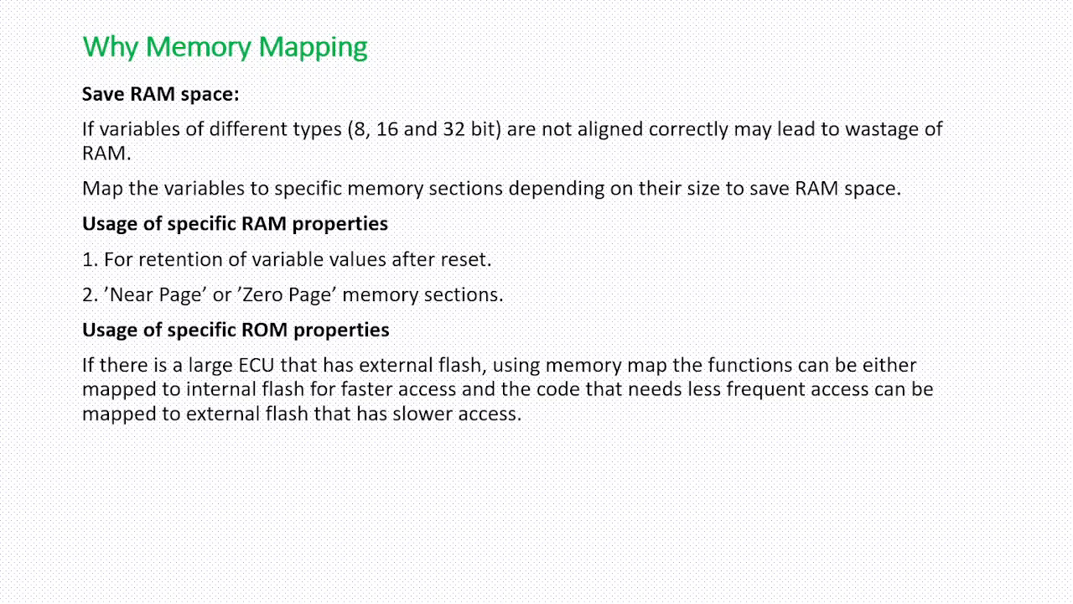
key(Right)
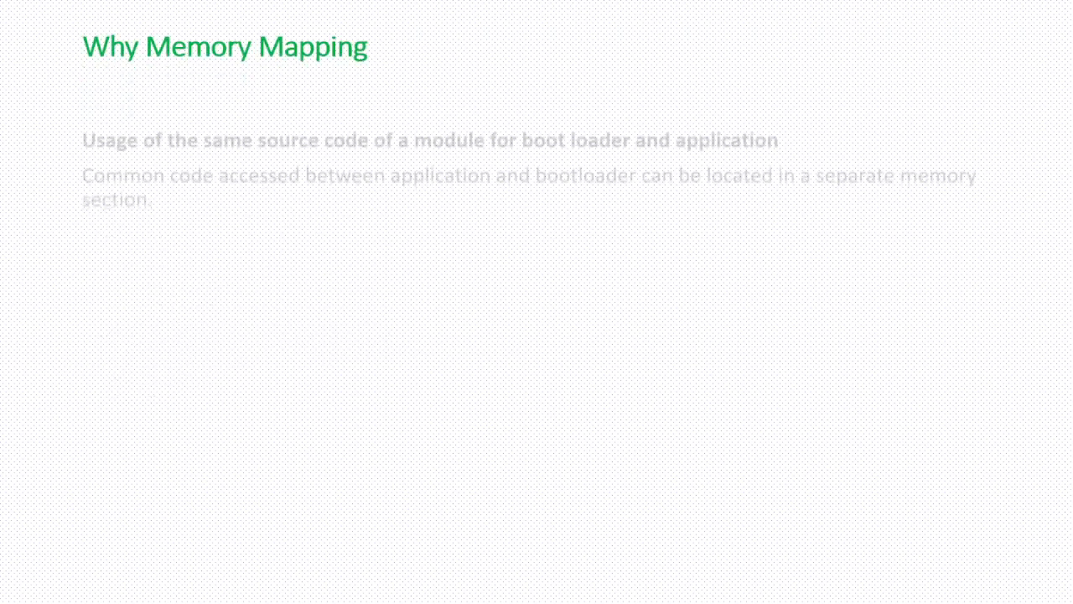